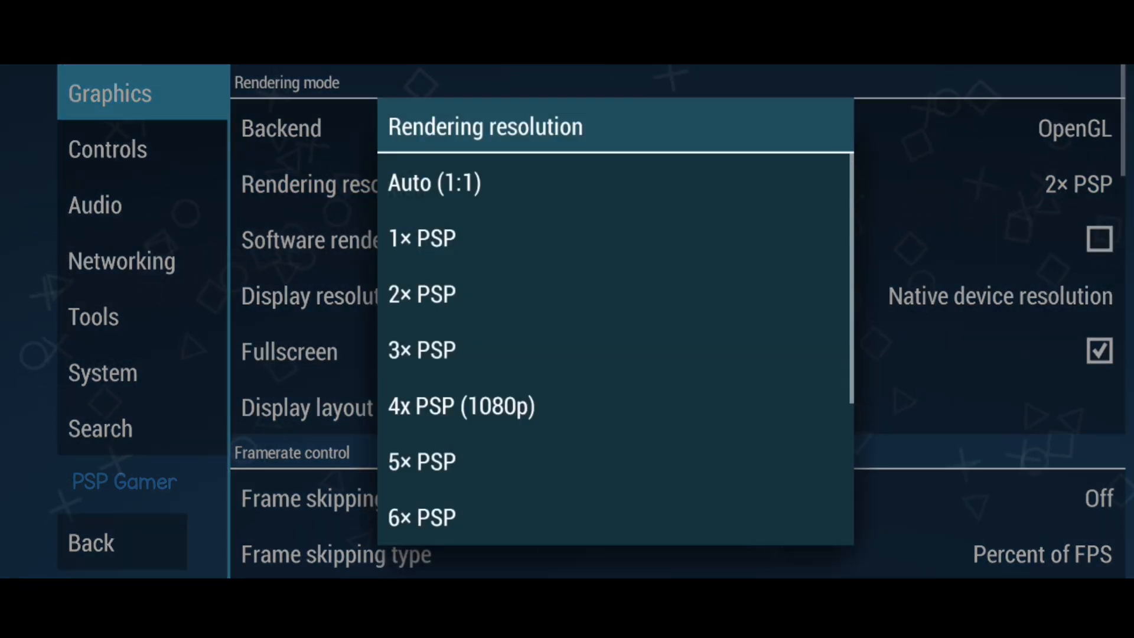
Step: Choose 1× PSP as the rendering resolution in Graphics settings
left_click(422, 237)
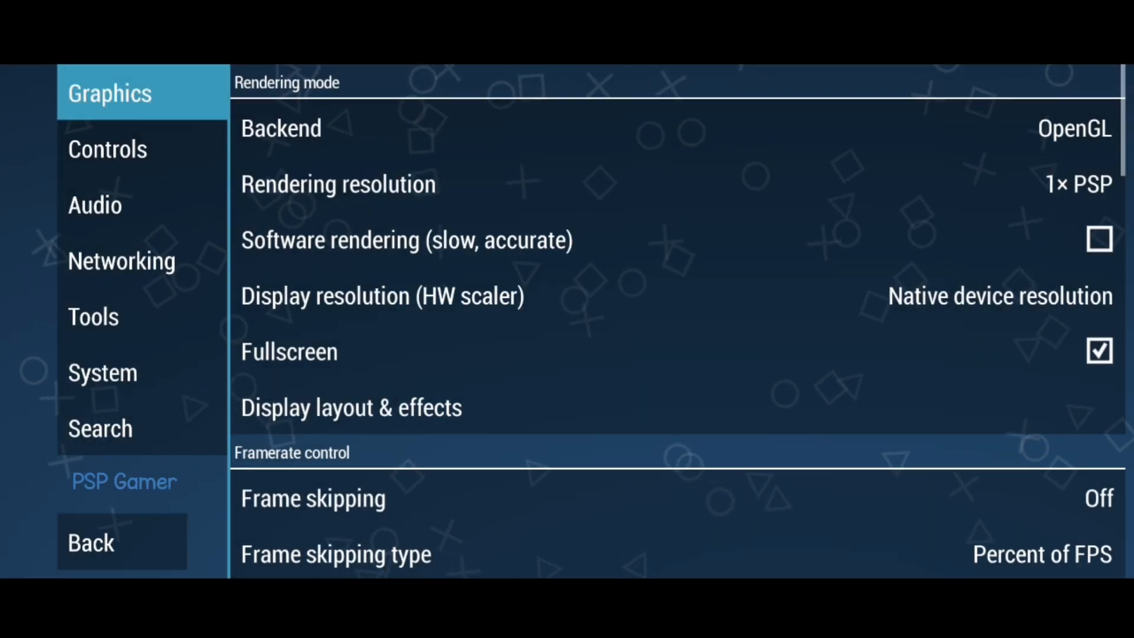
scroll("down", 3)
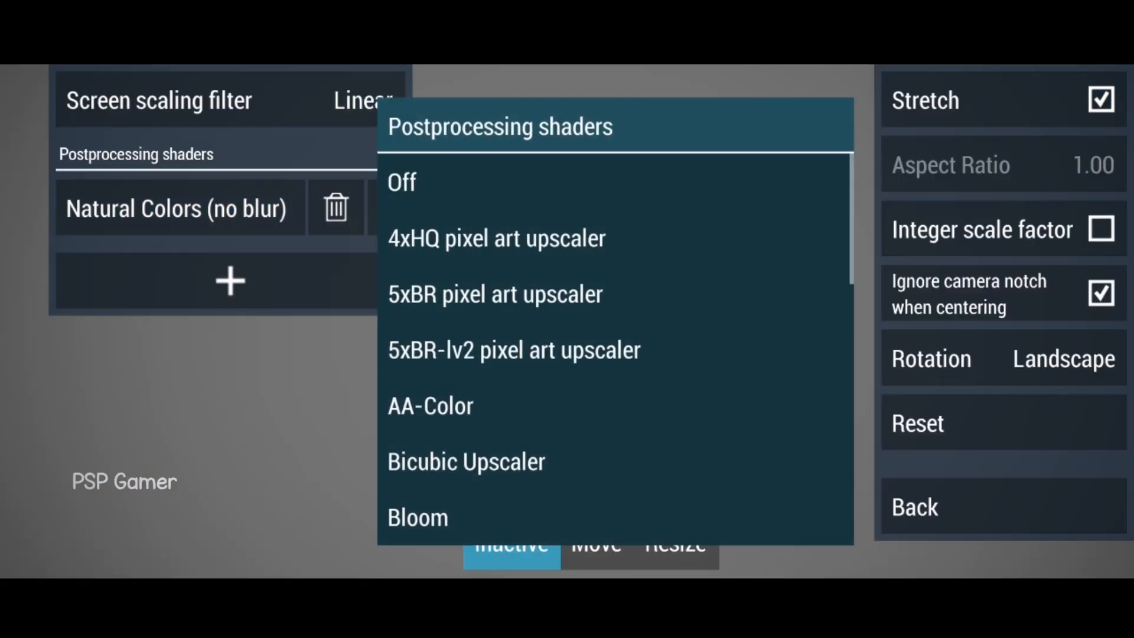
Step: Select the Natural Colors (no blur) postprocessing shader and go back to Graphics
scroll("down", 3)
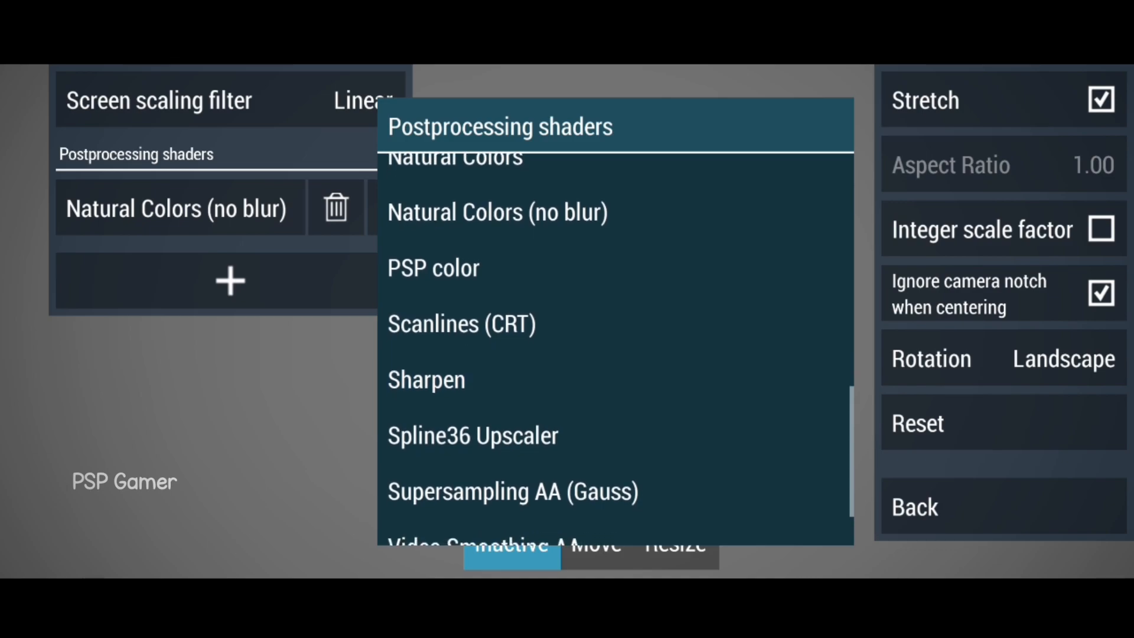
left_click(497, 212)
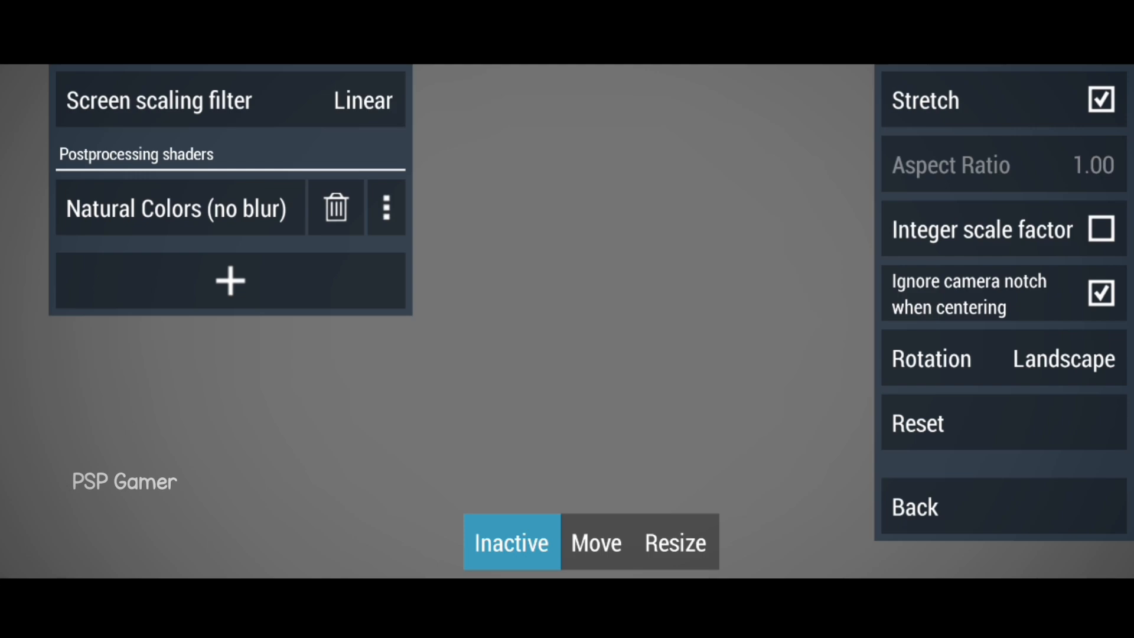
left_click(913, 506)
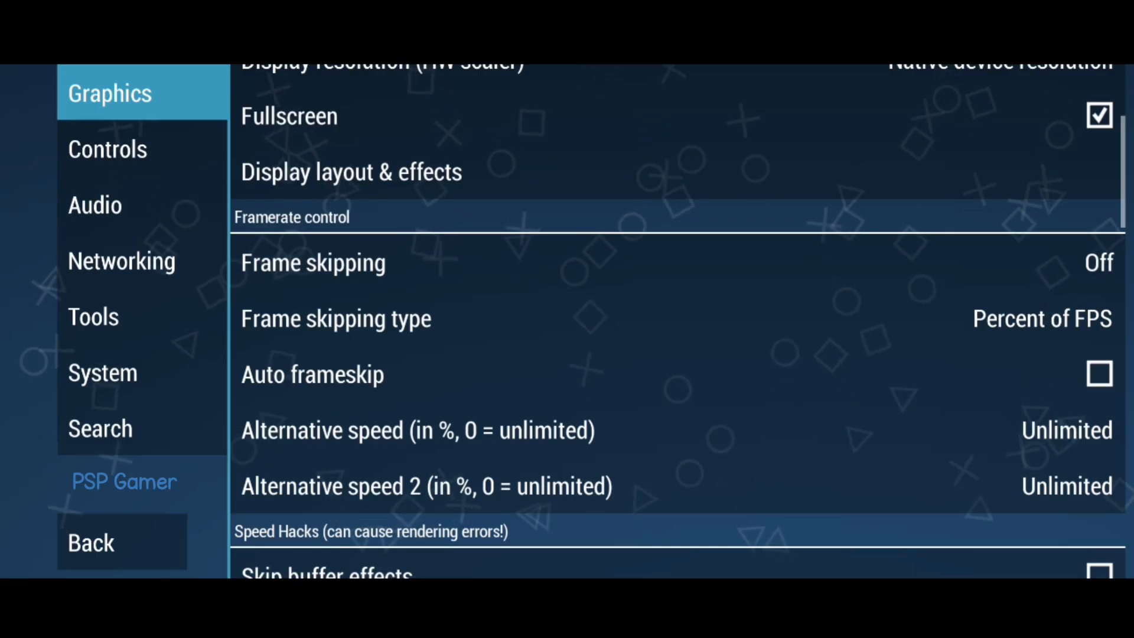
scroll("down", 3)
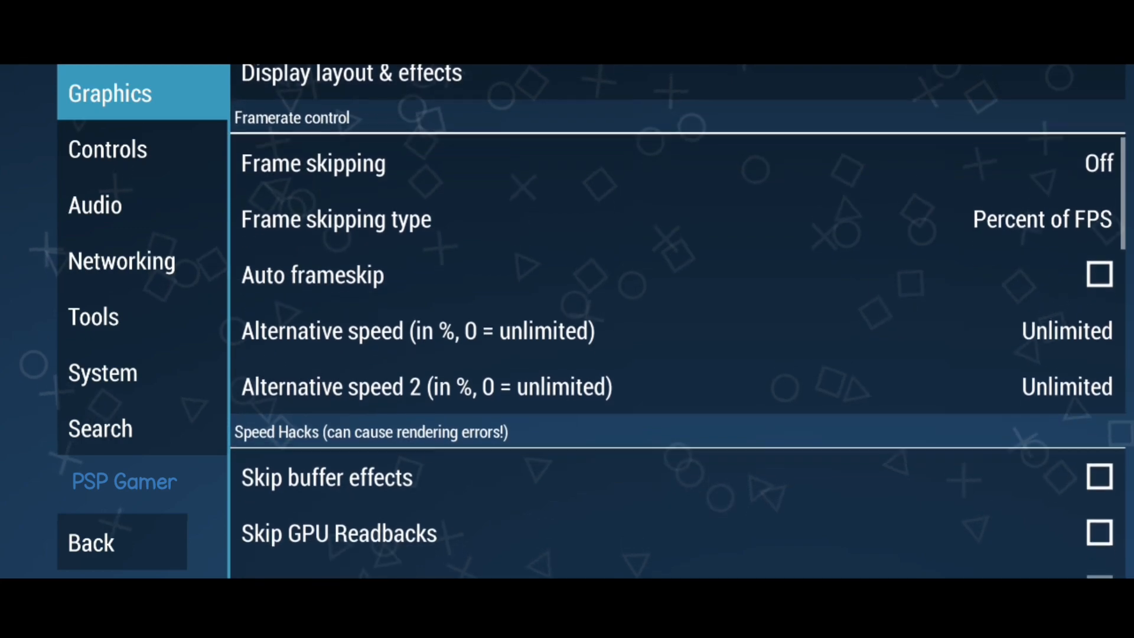
left_click(417, 331)
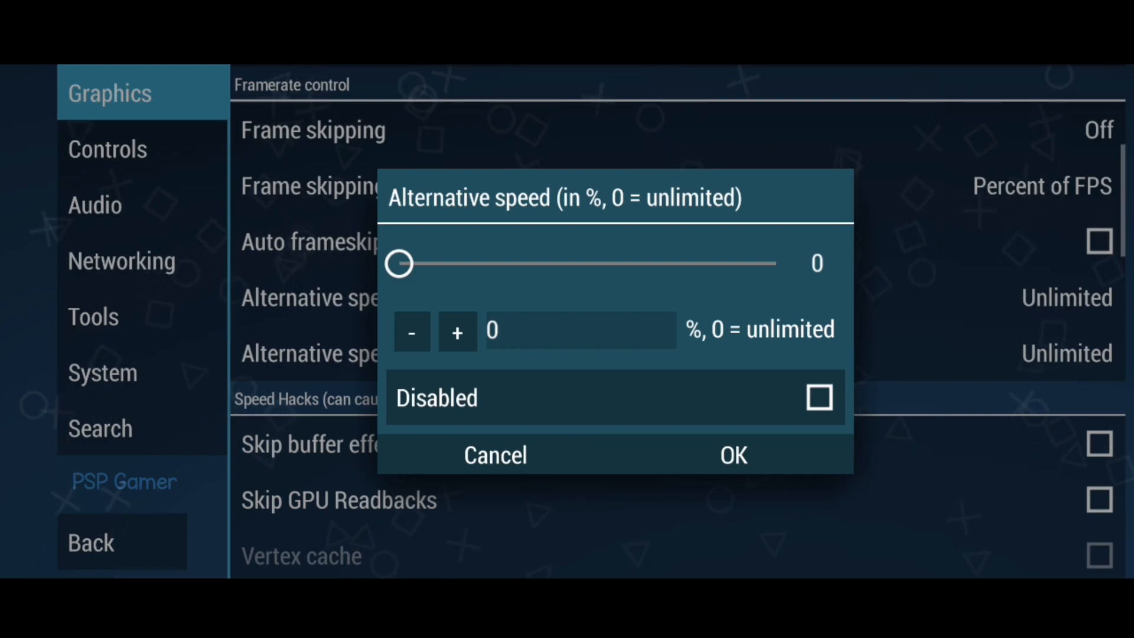
left_click(495, 454)
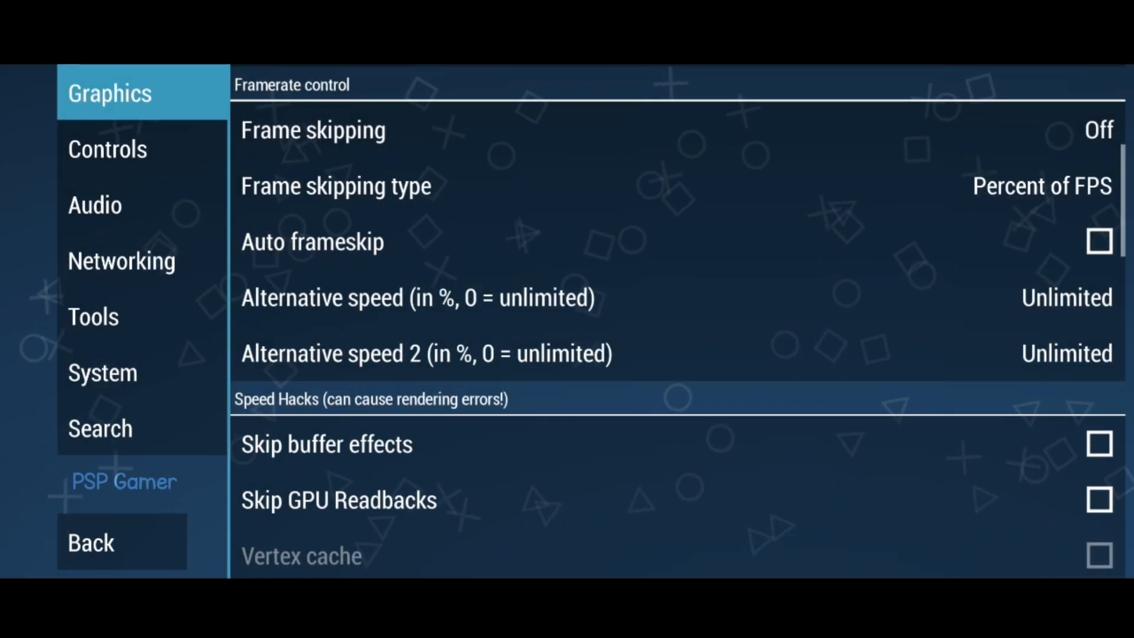
scroll("down", 3)
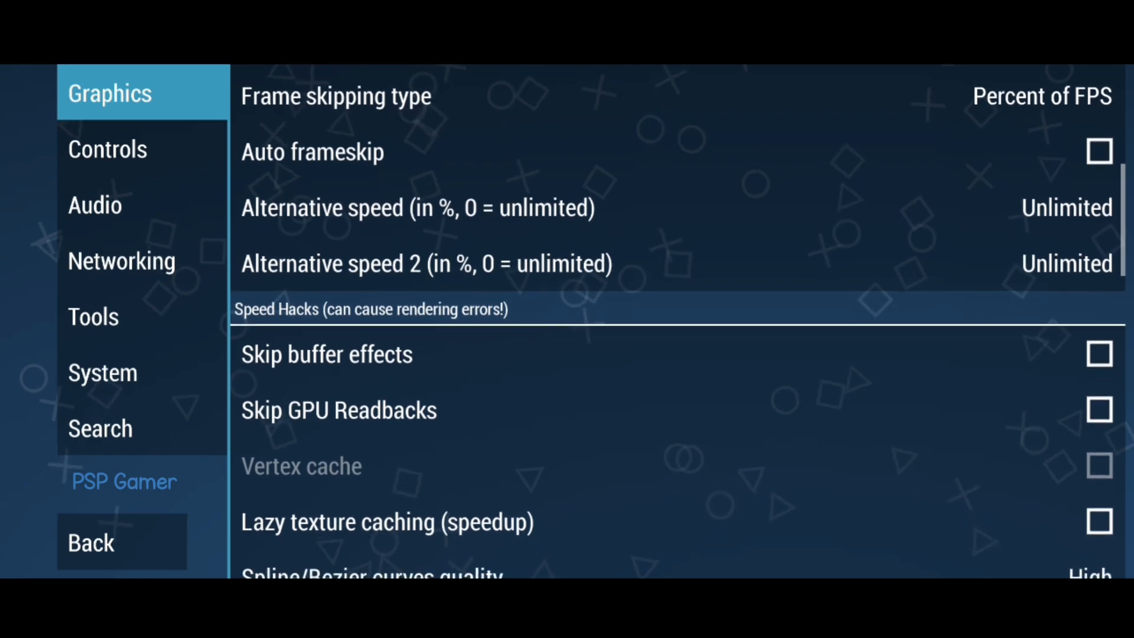
scroll("up", 3)
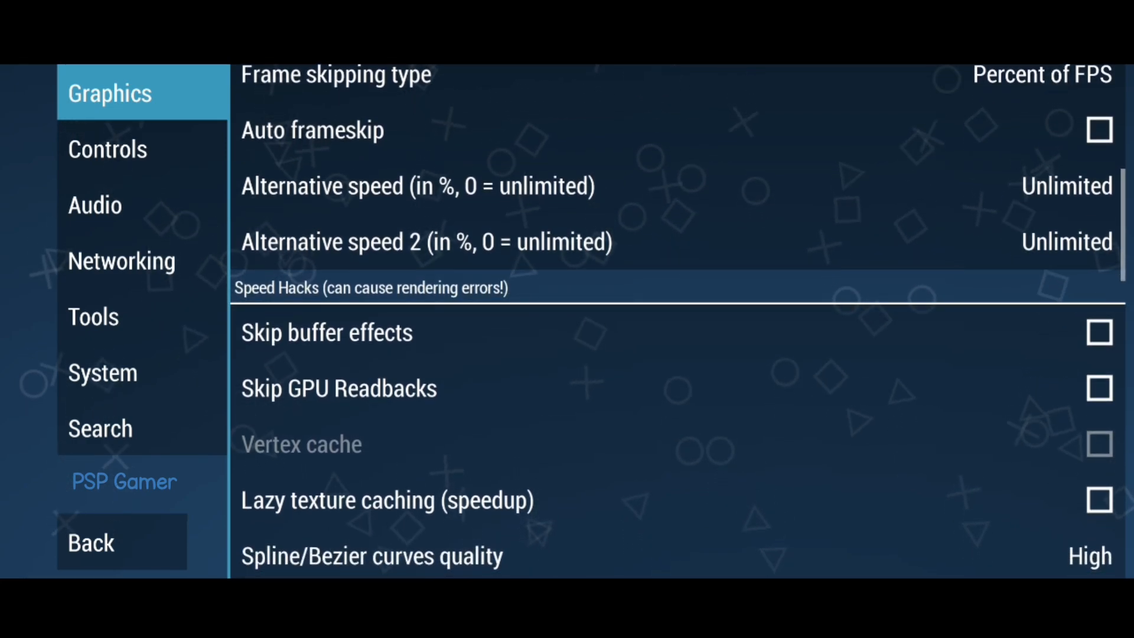
scroll("down", 3)
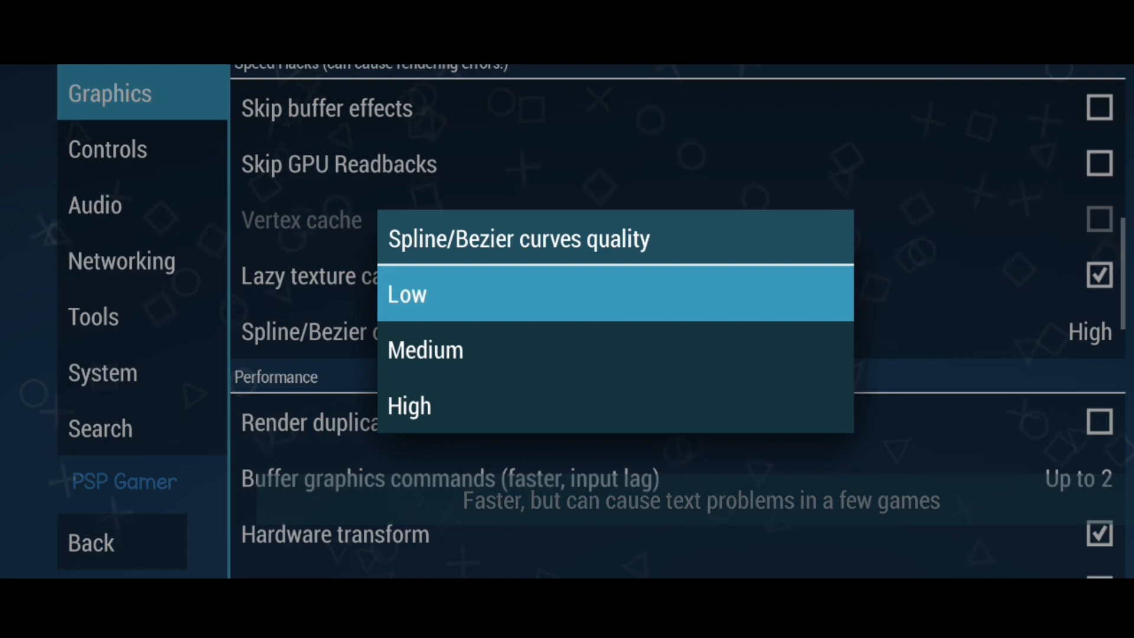
Step: Set Spline/Bezier curves quality to Low
left_click(406, 294)
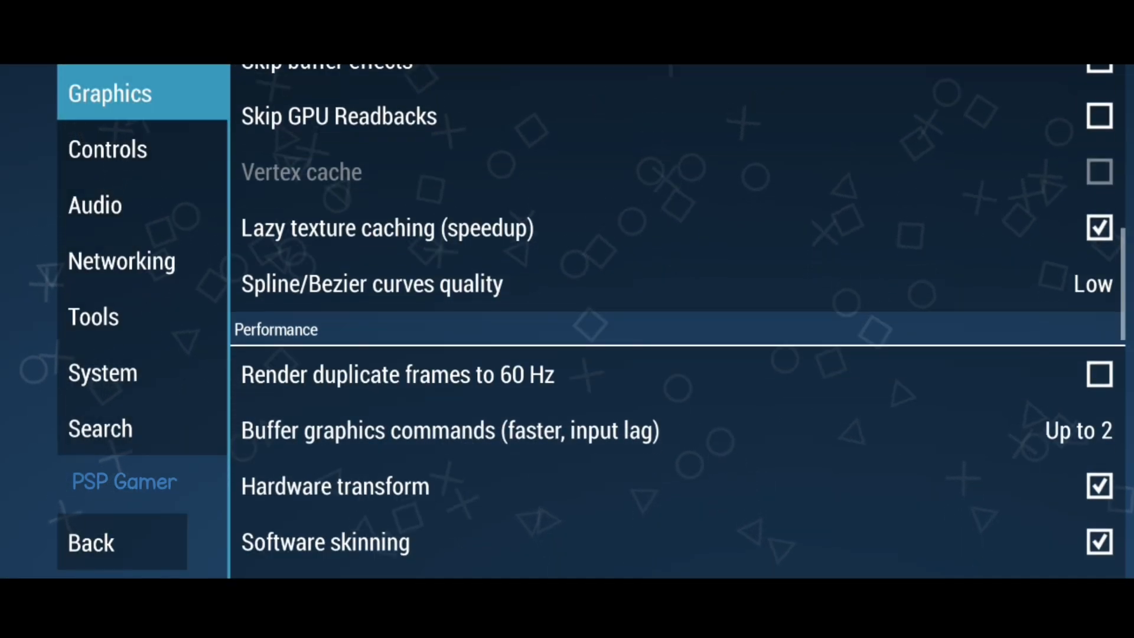
scroll("down", 3)
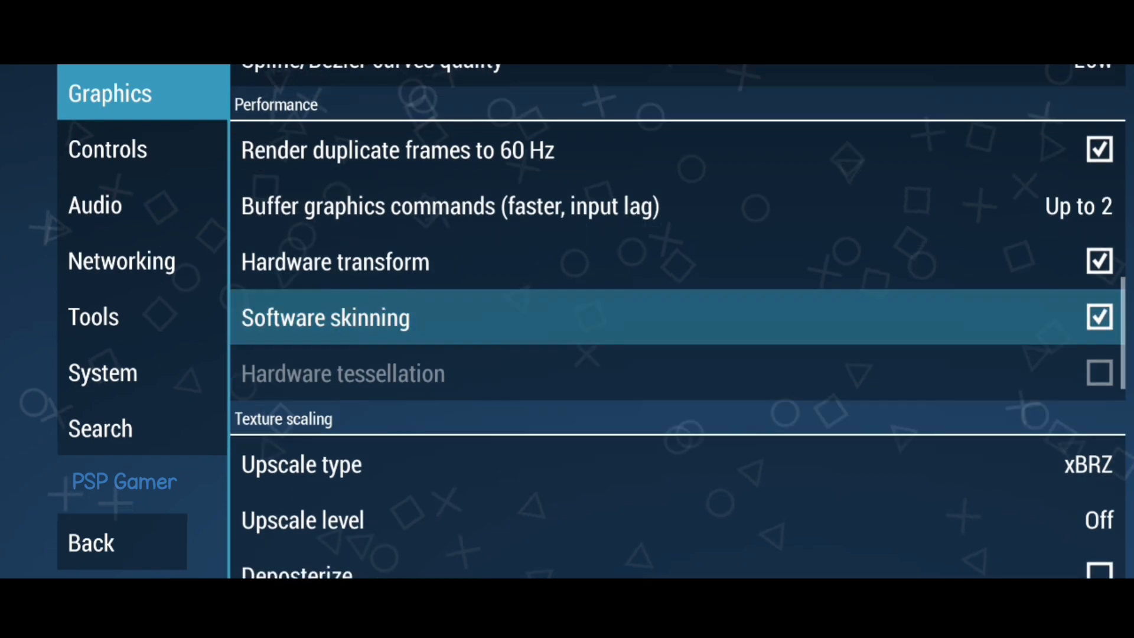
scroll("up", 3)
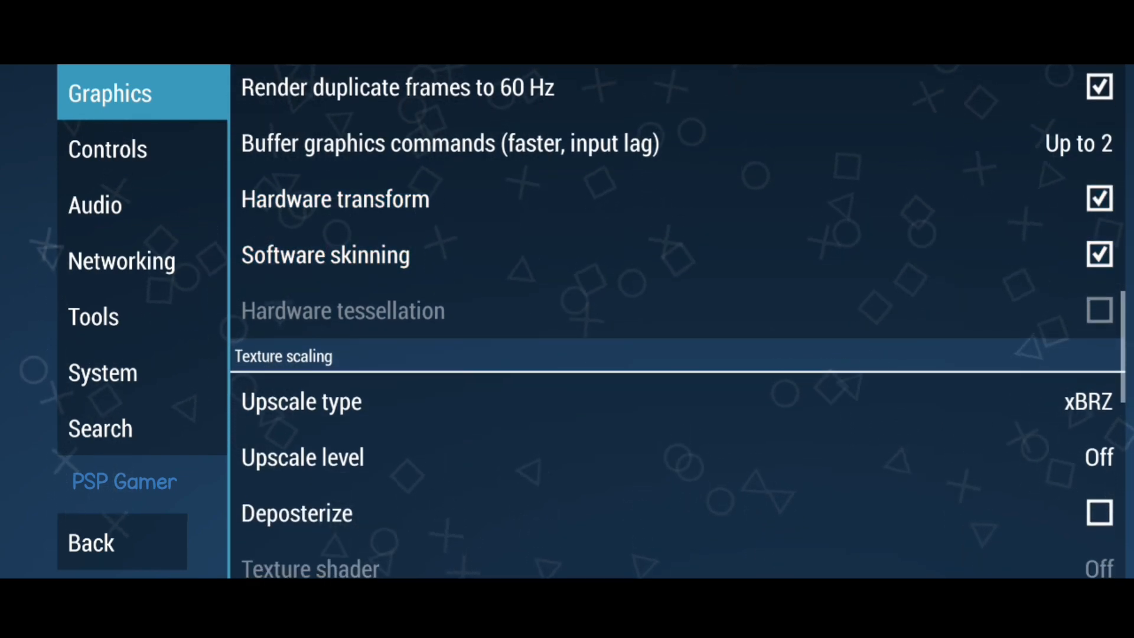
Step: Keep xBRZ as the texture upscale type
left_click(301, 402)
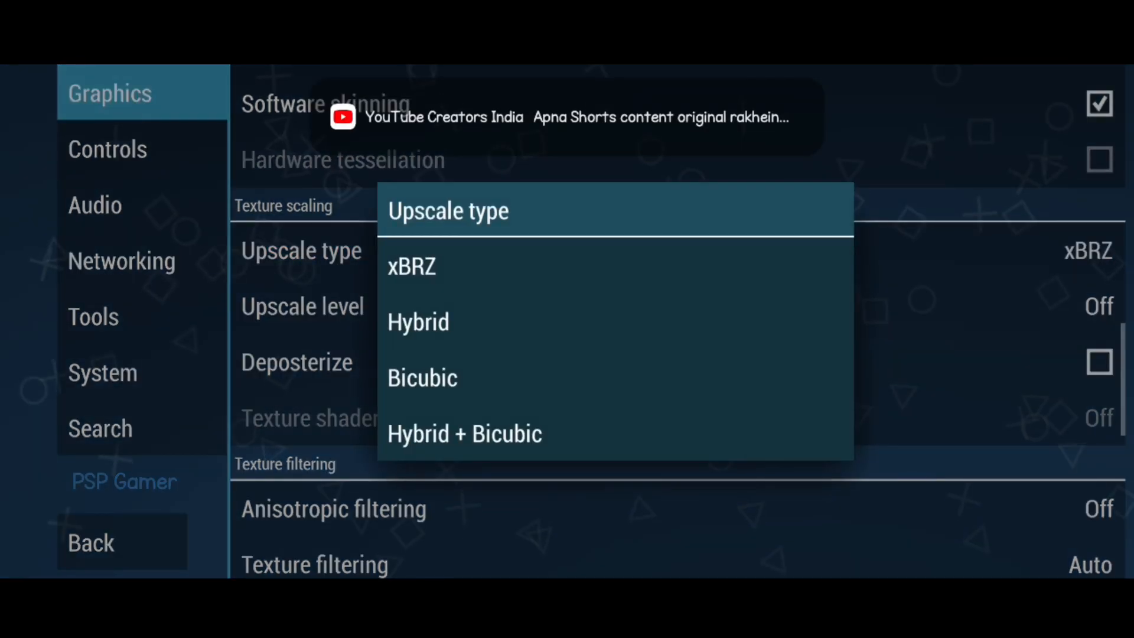
left_click(412, 266)
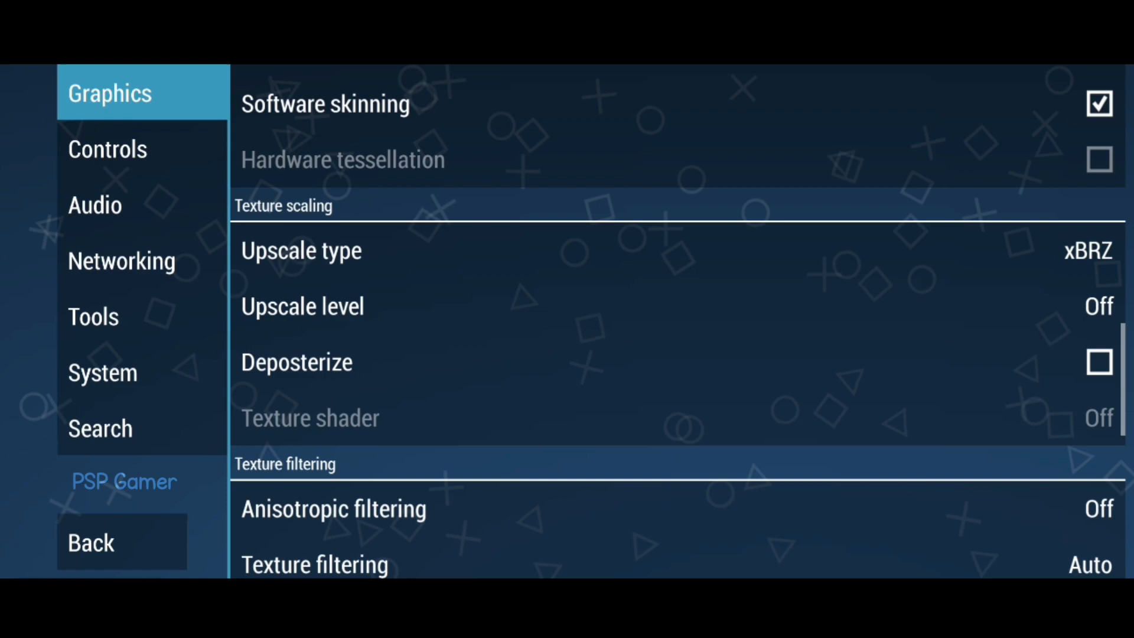
scroll("down", 3)
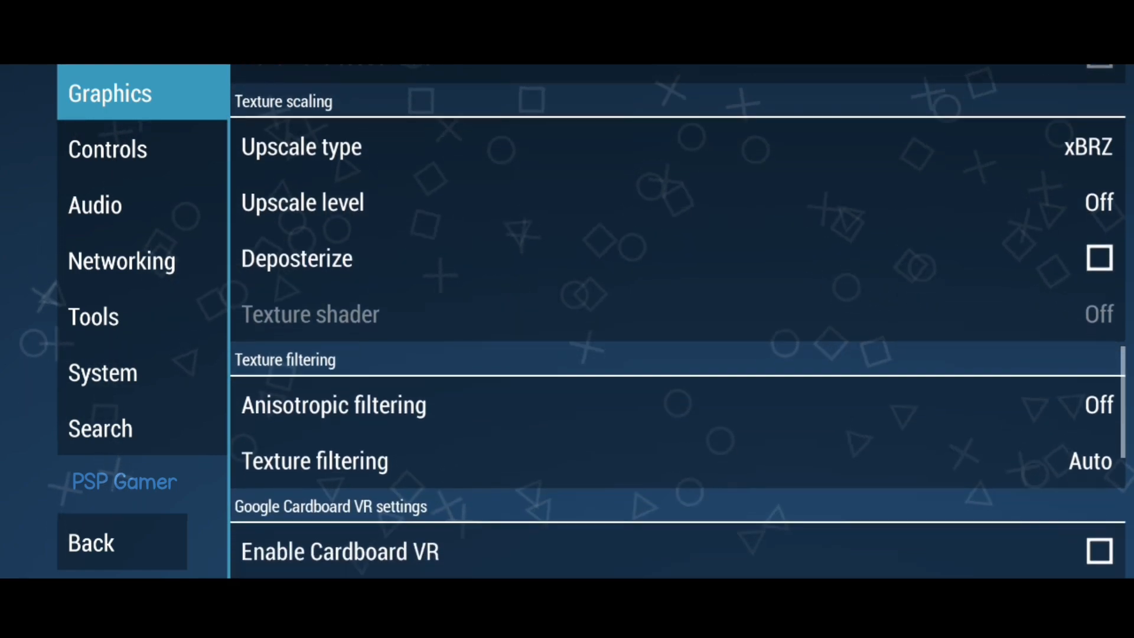
scroll("down", 3)
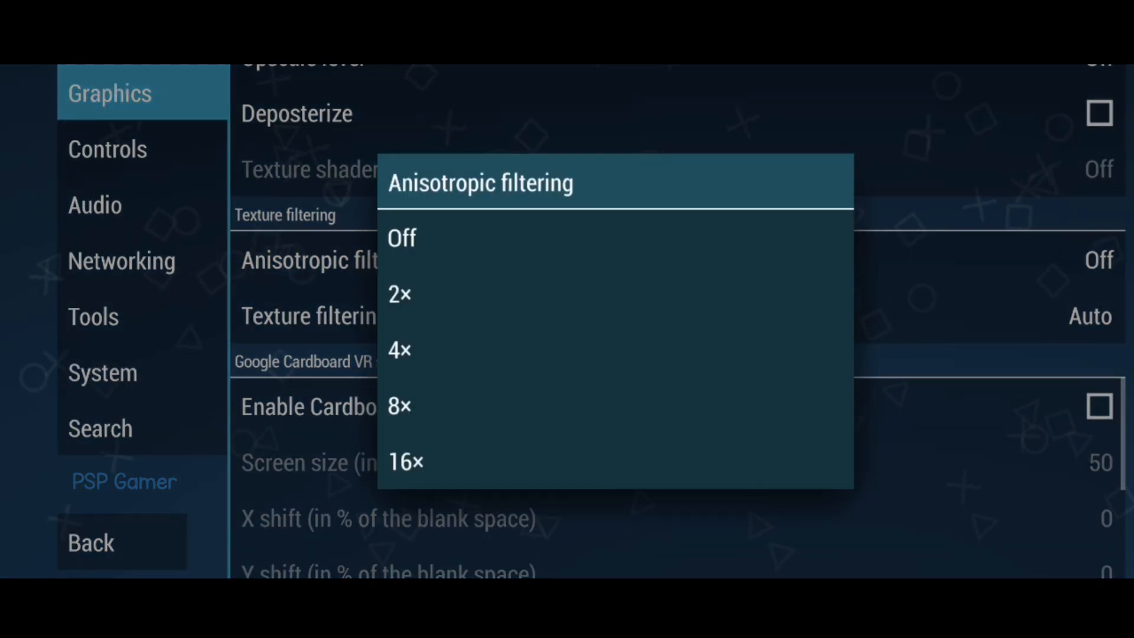
Step: Set anisotropic filtering to 16× and choose Linear texture filtering
left_click(405, 462)
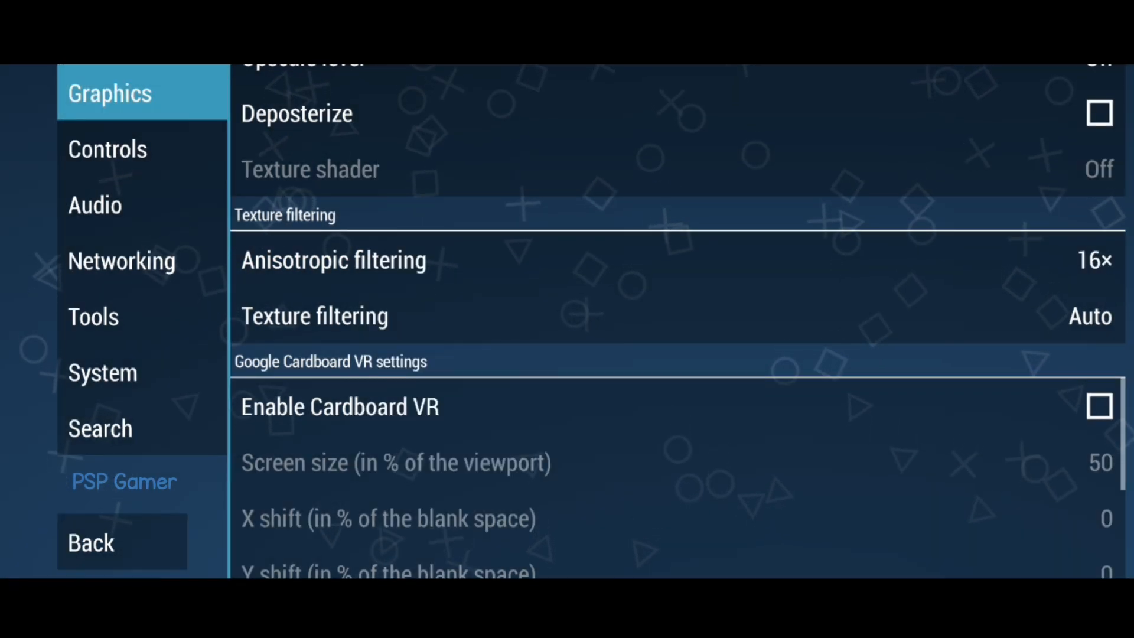
left_click(314, 317)
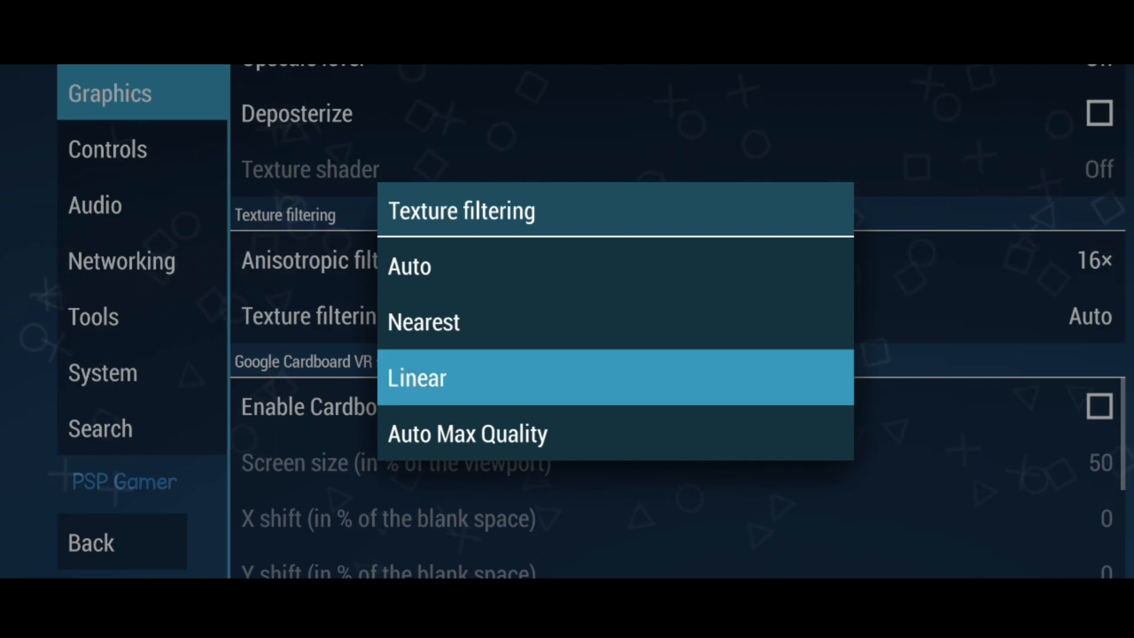
left_click(415, 378)
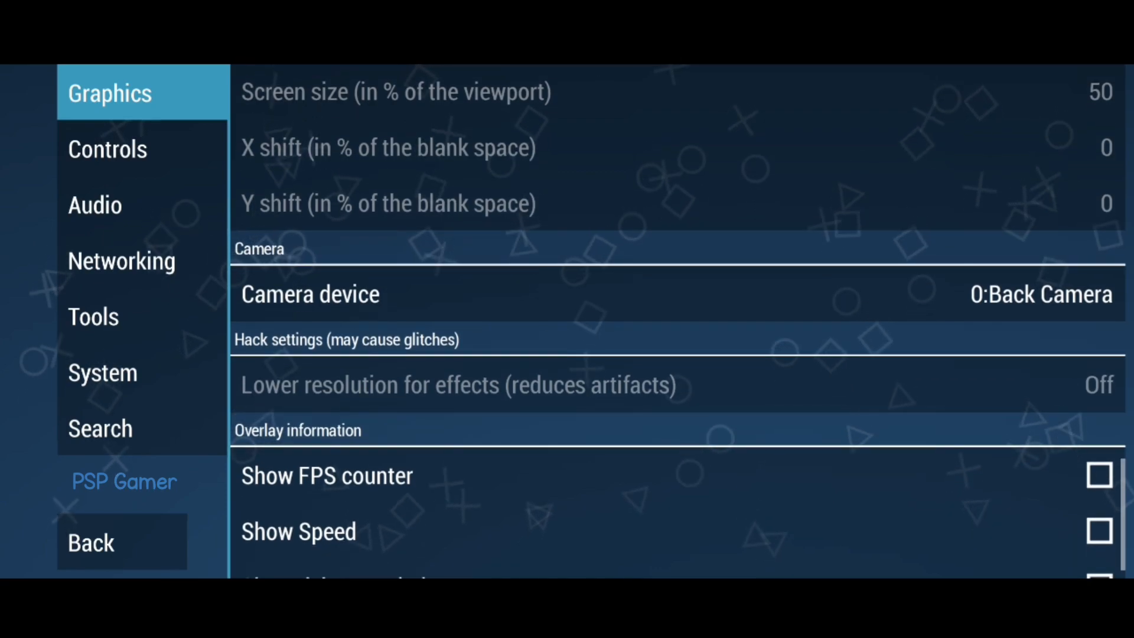
Step: In Networking settings, disable sending Discord Rich Presence information
scroll("down", 3)
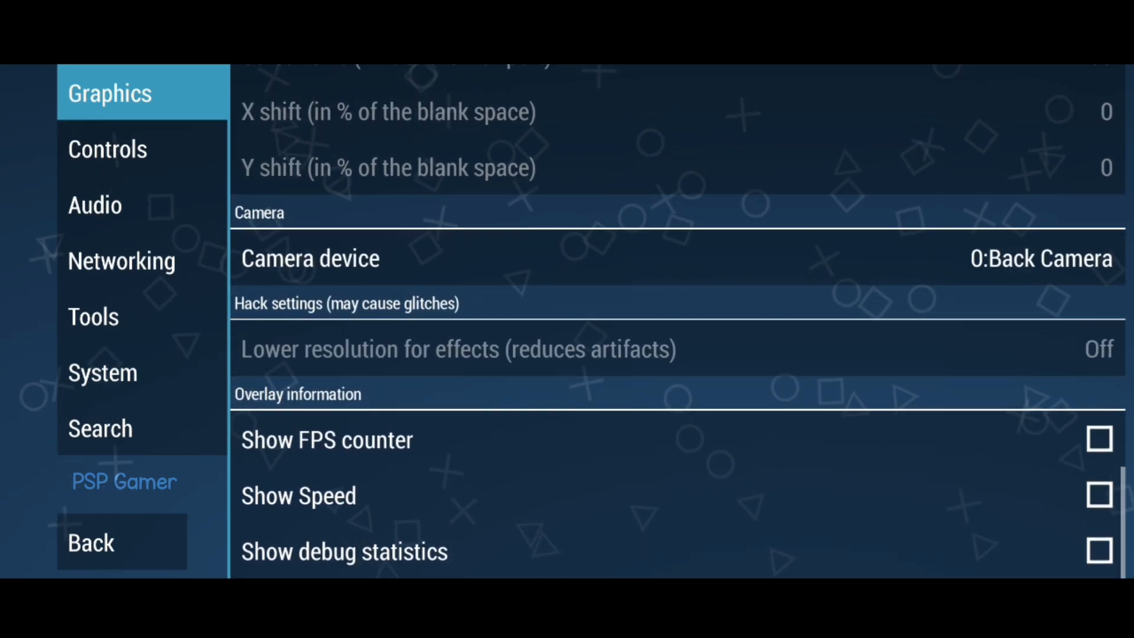
left_click(95, 205)
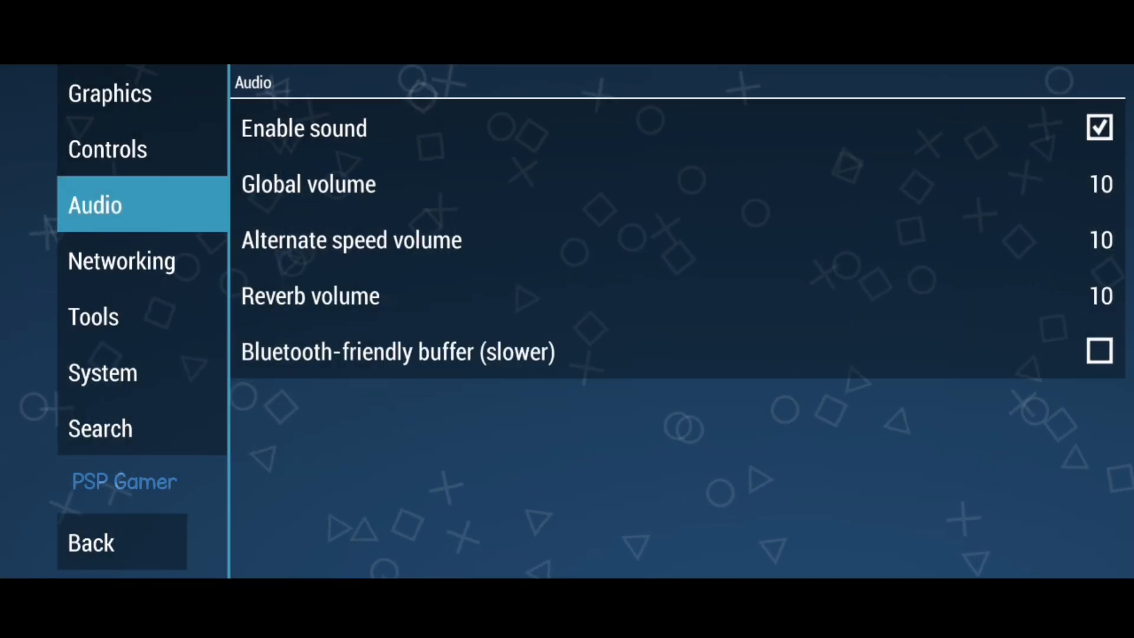
left_click(122, 261)
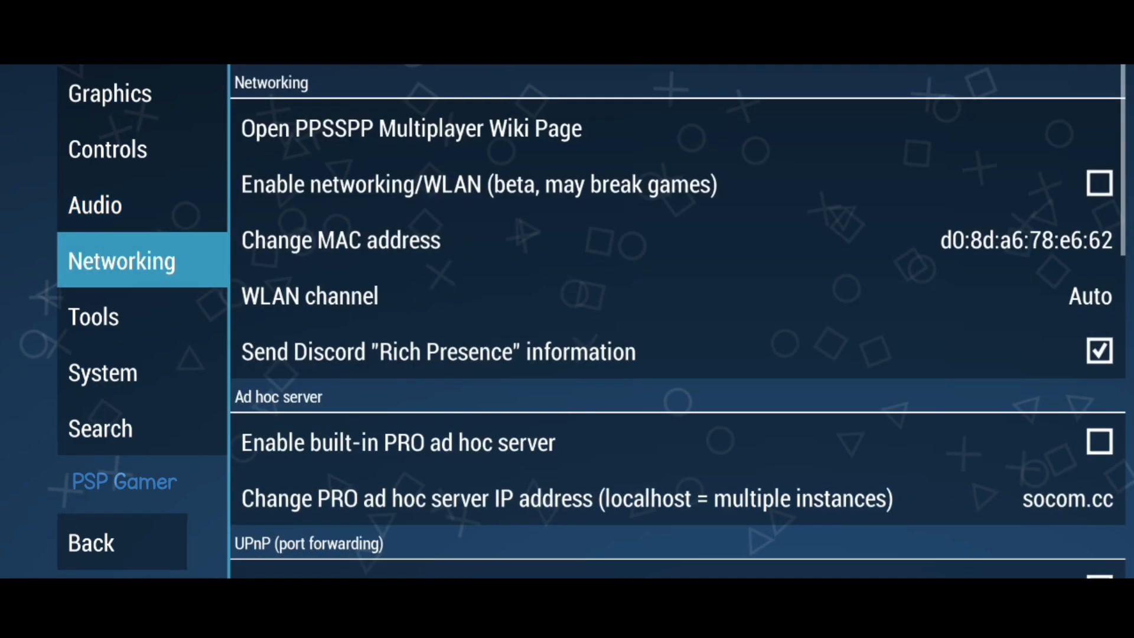
left_click(1098, 352)
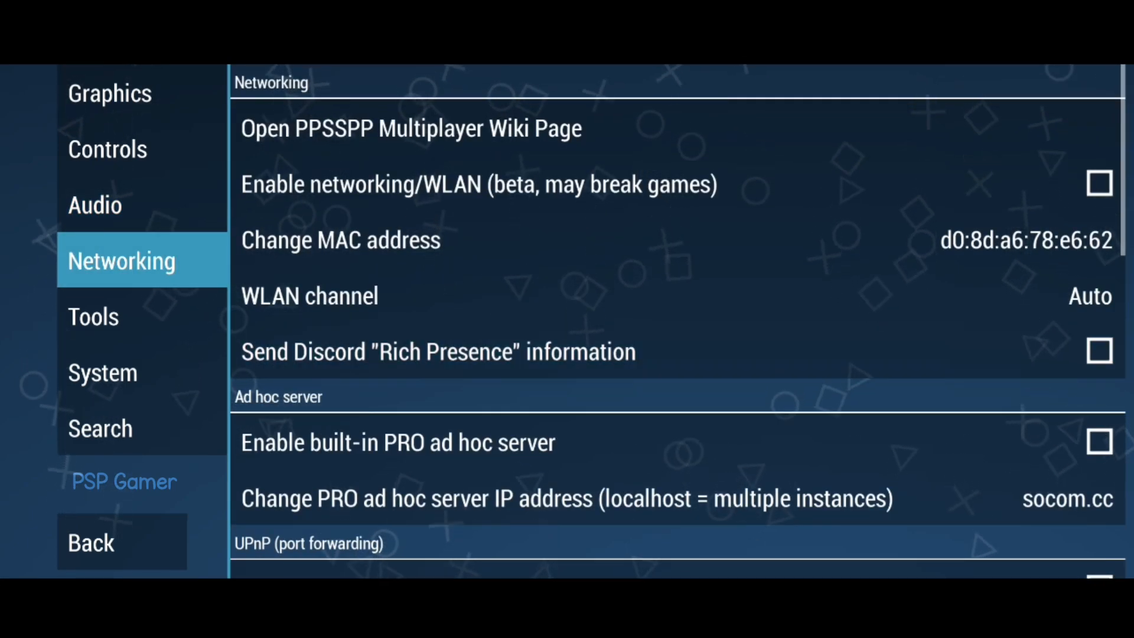
scroll("down", 3)
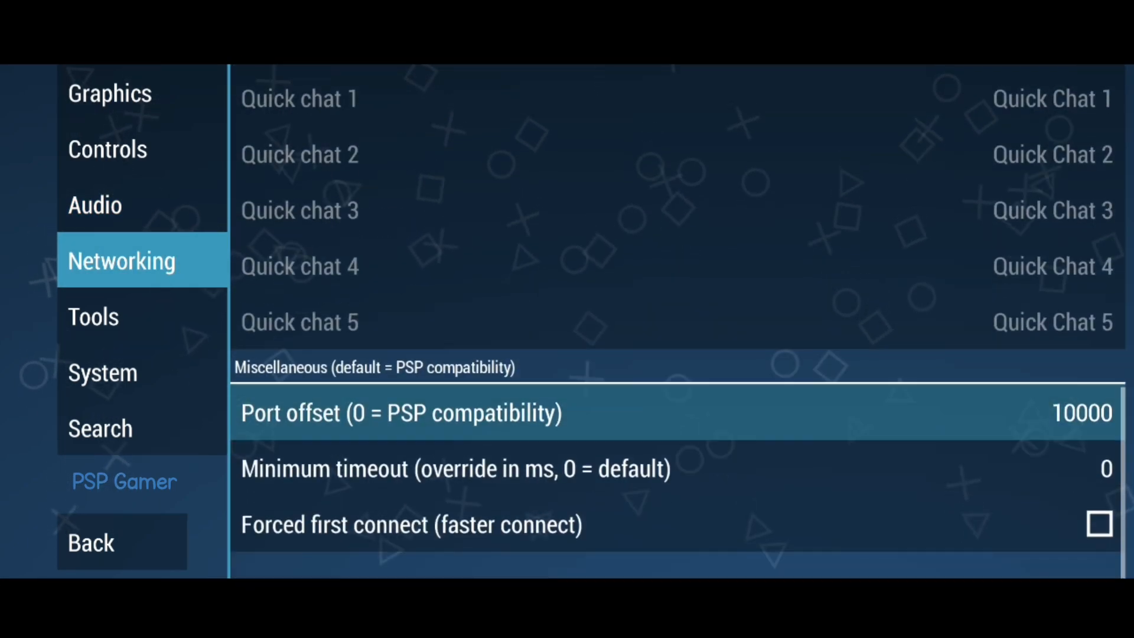
Step: In System emulation settings, set the I/O timing method to Fast (lag on slow storage)
left_click(102, 372)
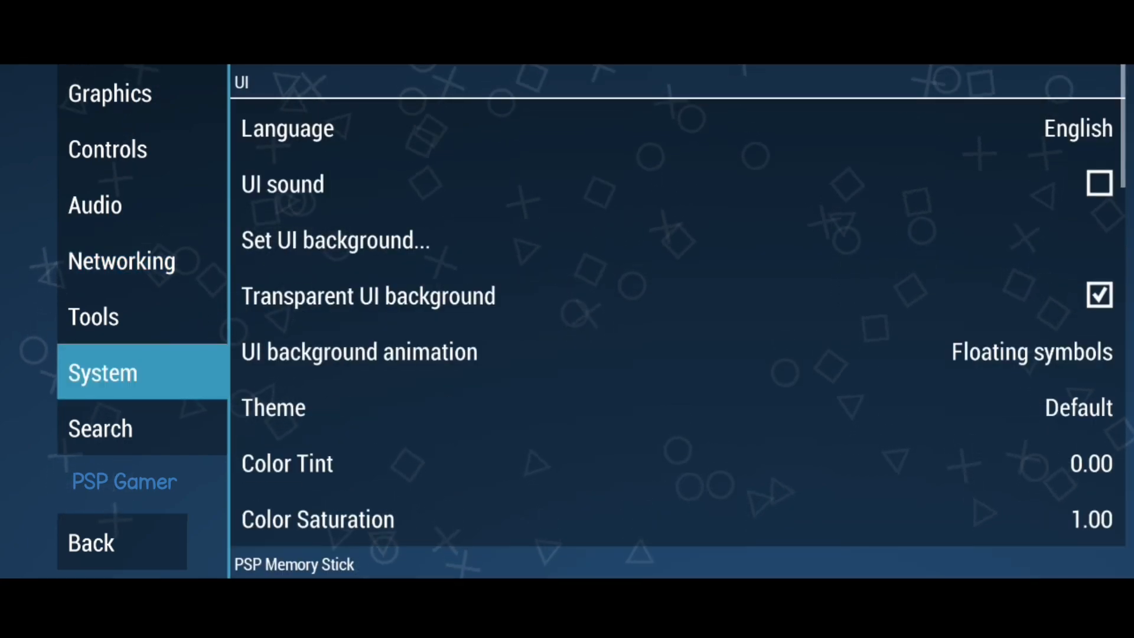
scroll("down", 3)
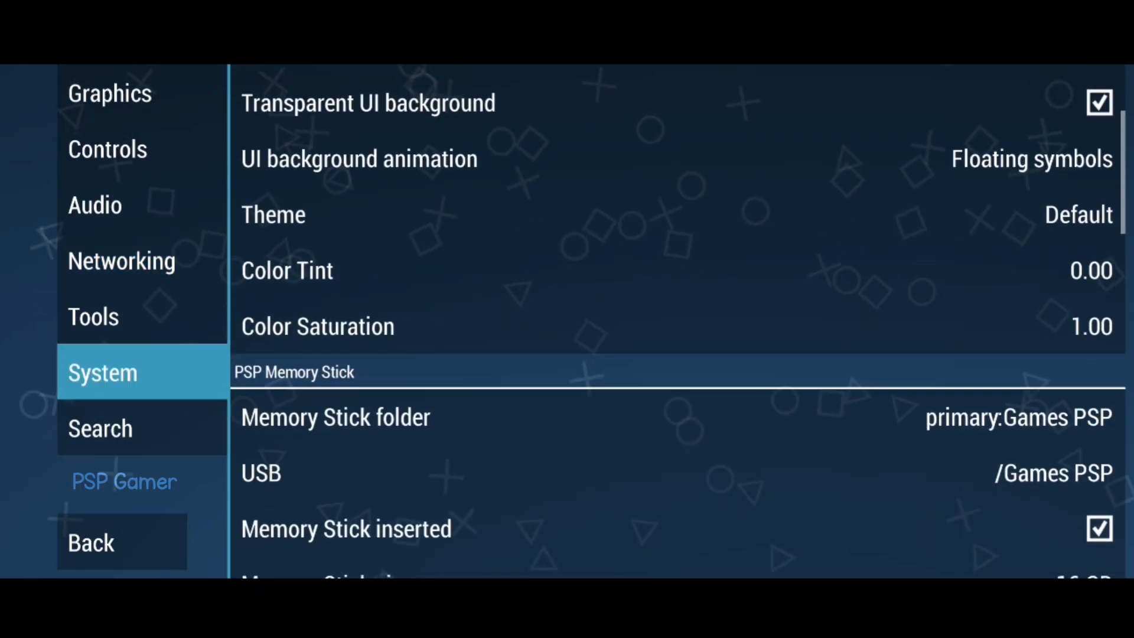
scroll("down", 3)
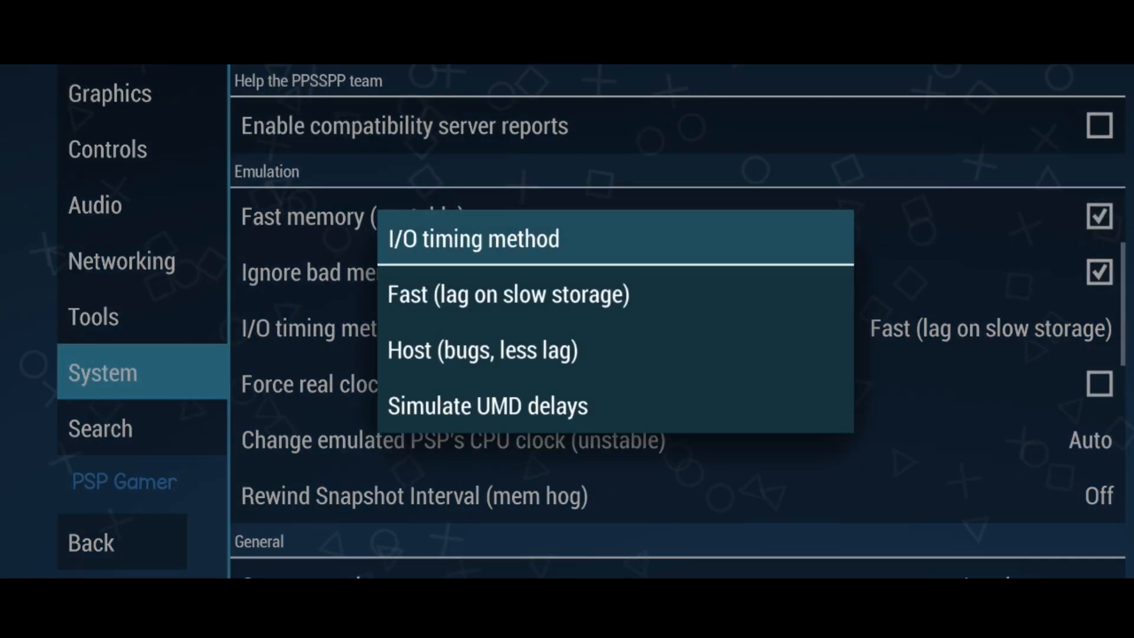
left_click(507, 294)
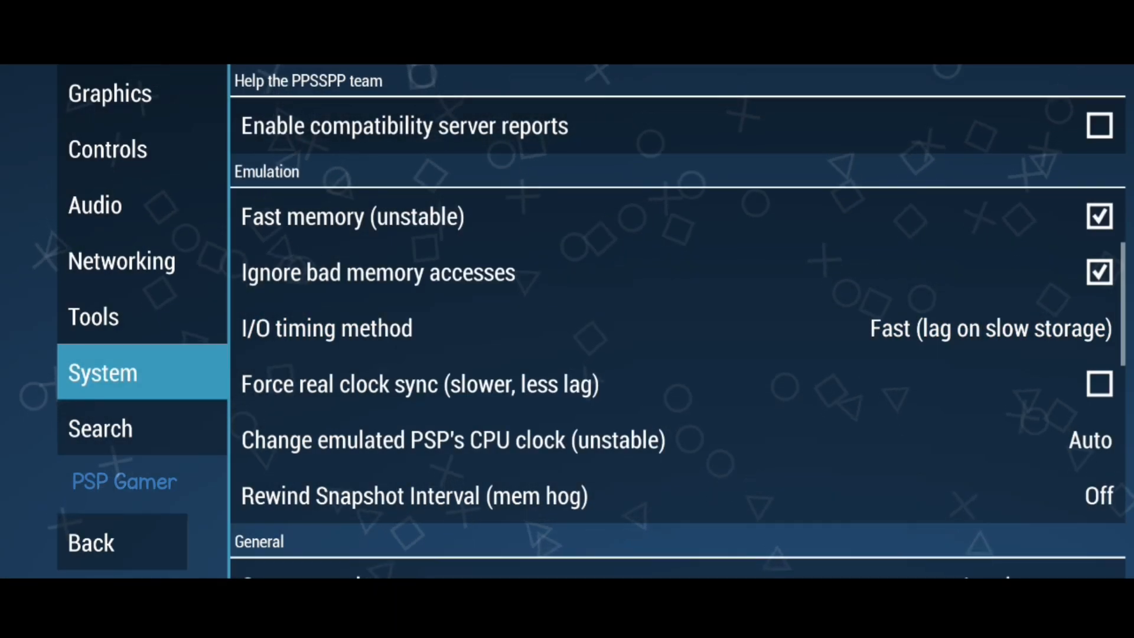
Step: Leave settings and return to the game library
scroll("down", 3)
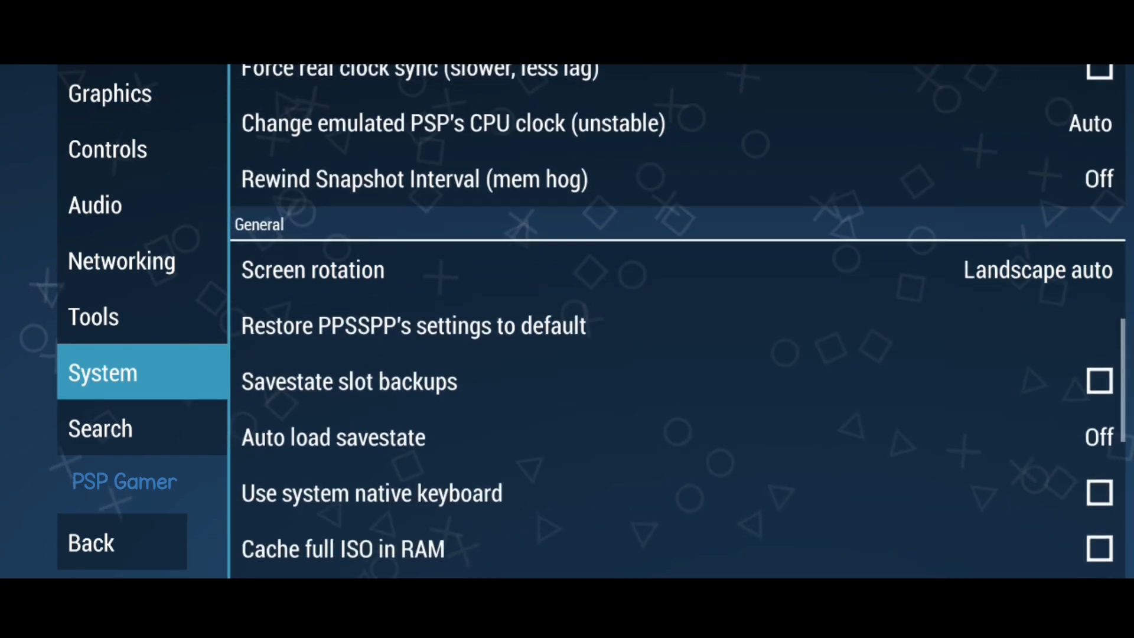
scroll("down", 3)
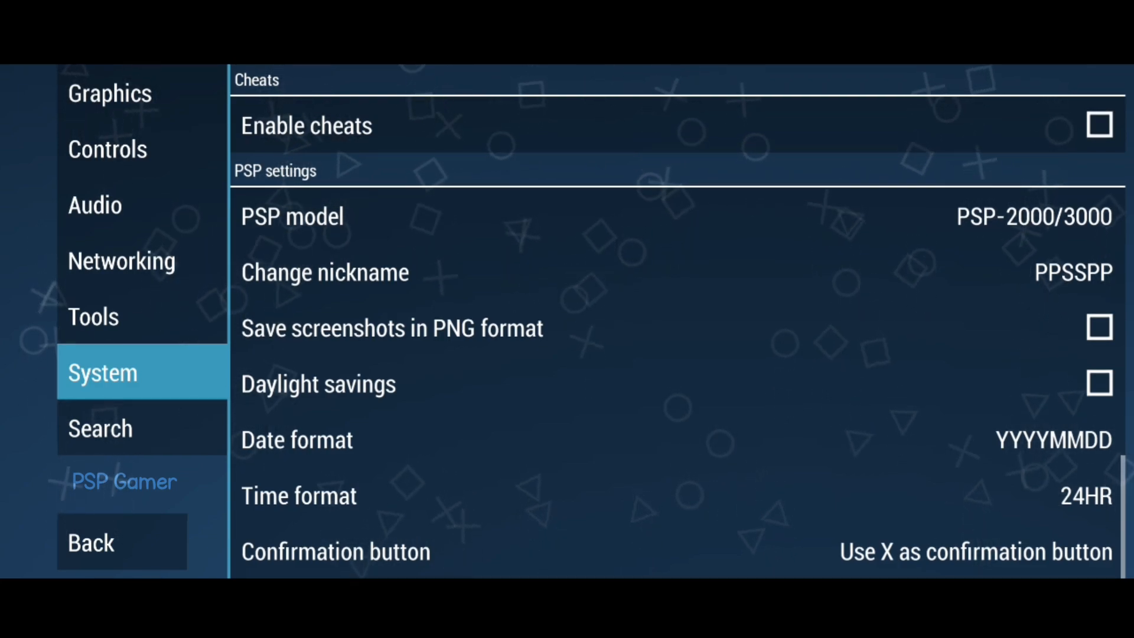
left_click(91, 542)
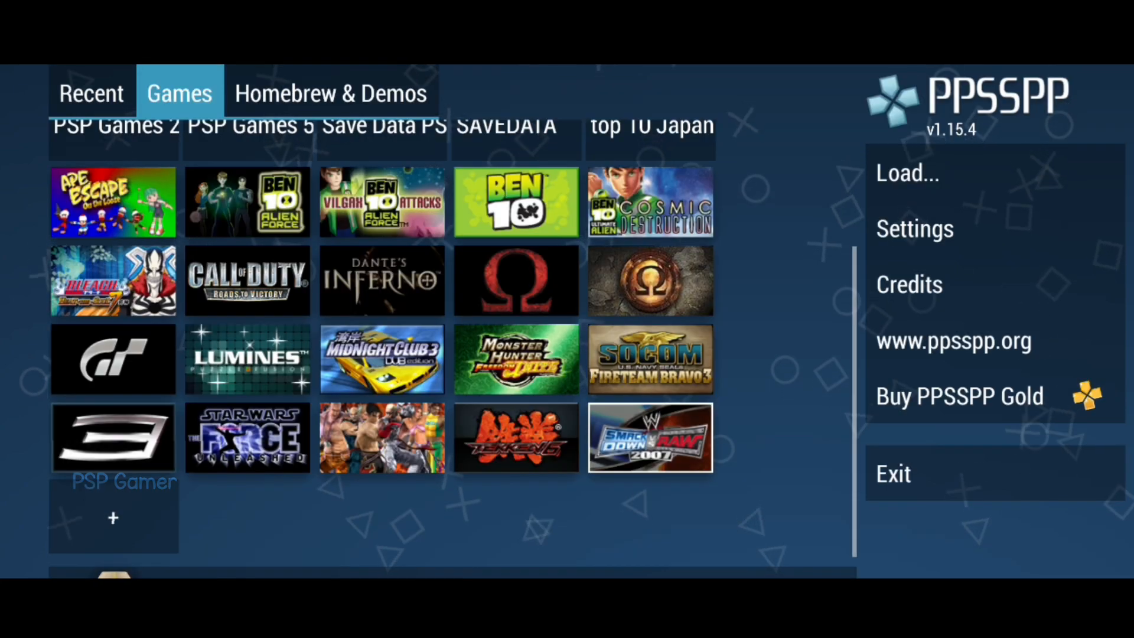